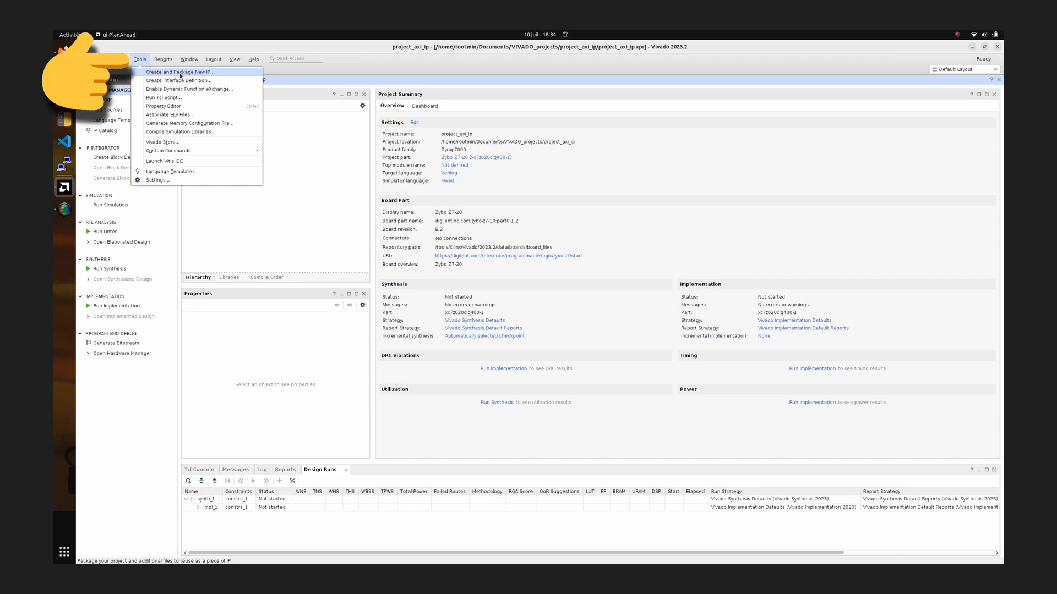
- Create a new AXI4 peripheral keeping the single S00_AXI Lite slave interface
click(180, 72)
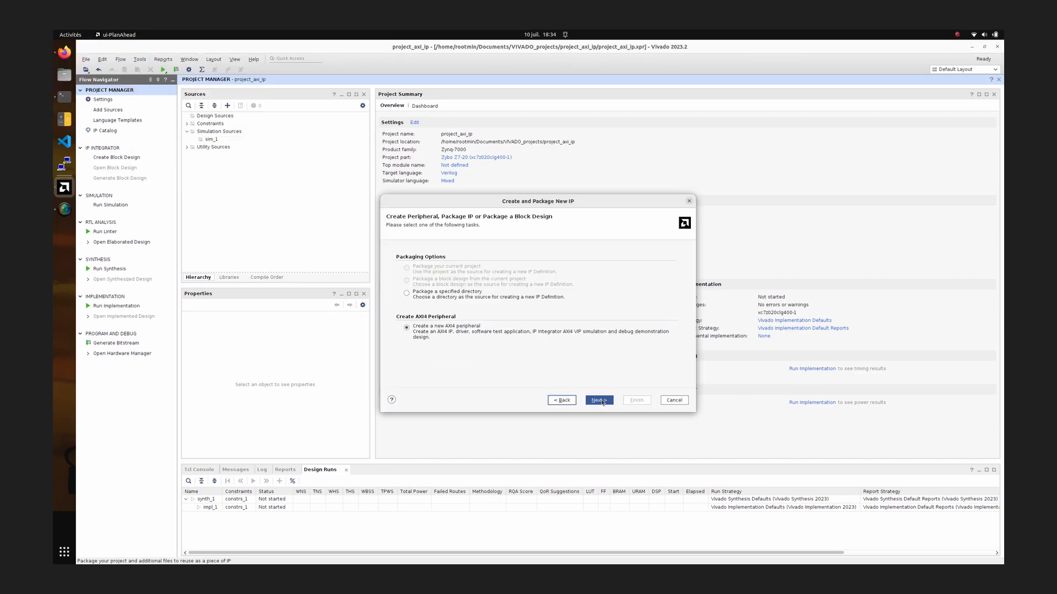
click(597, 400)
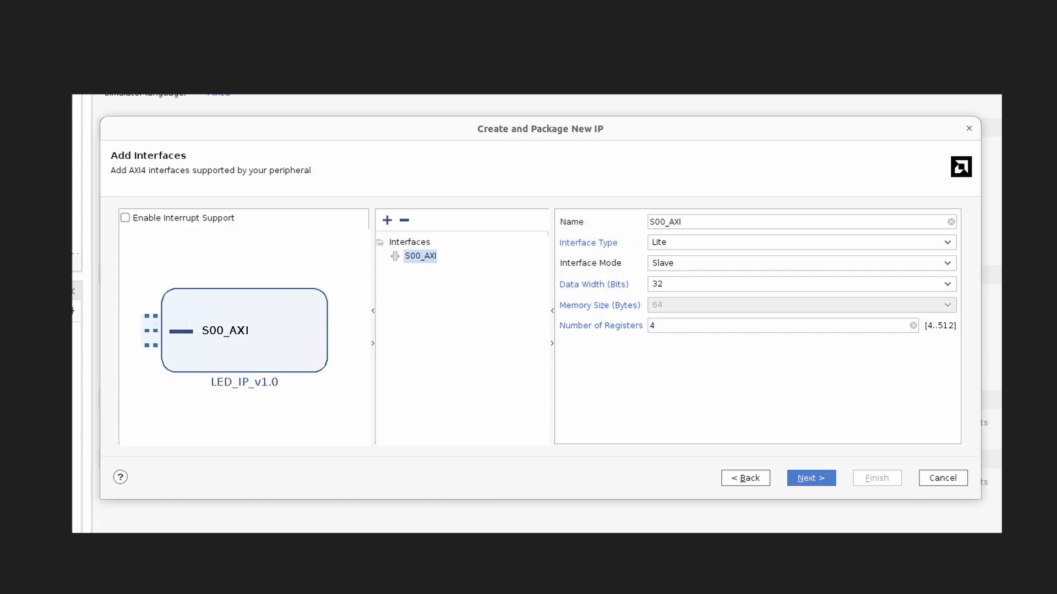
click(811, 478)
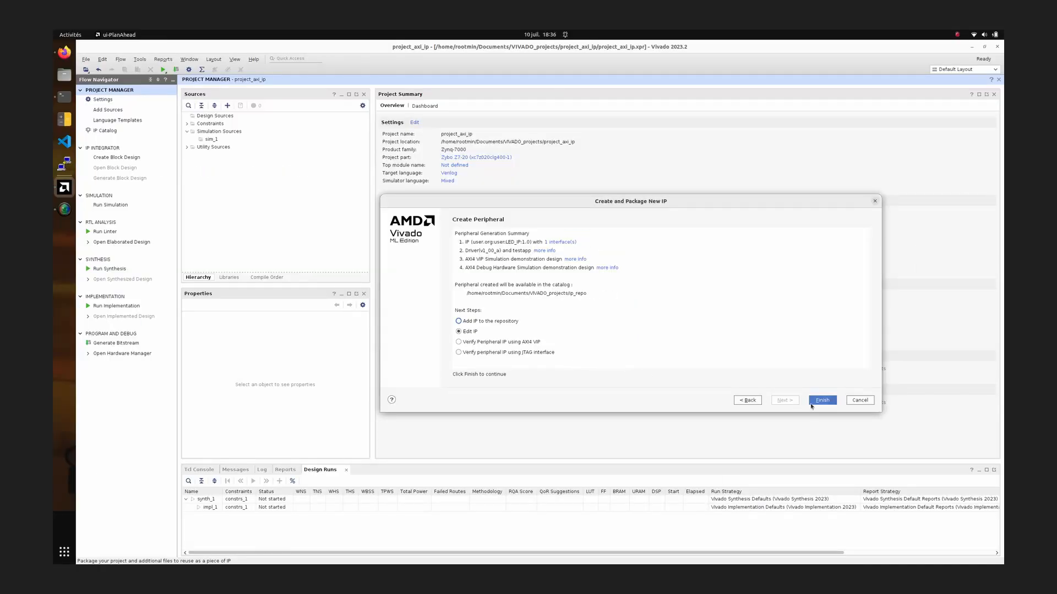
- Finish the wizard with Edit IP selected to open the edit_LED_IP_v1_0 project
click(822, 399)
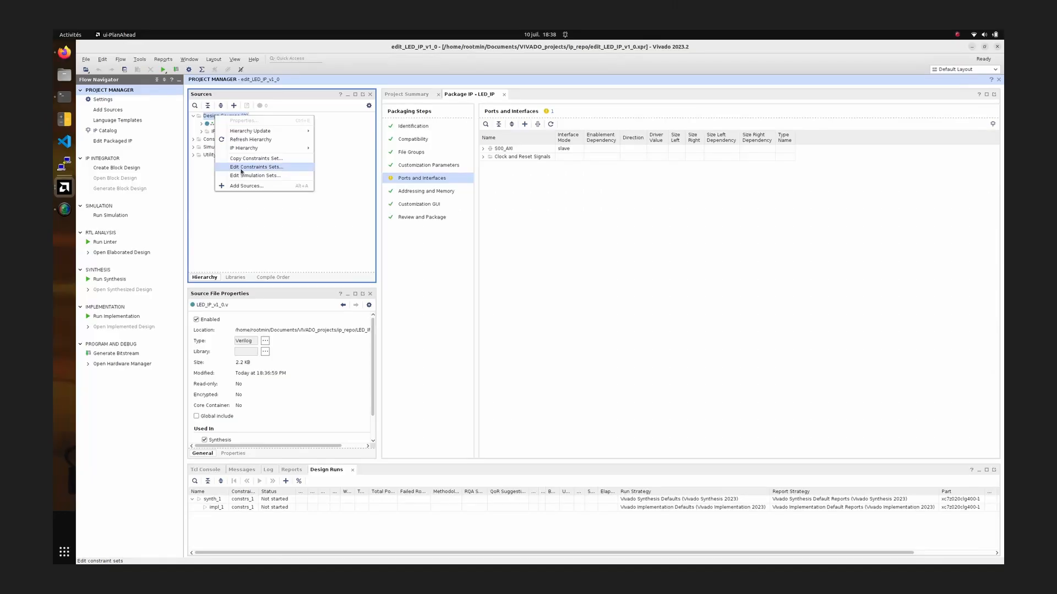
- Choose Add or create design sources for the LED_IP editing project
click(246, 186)
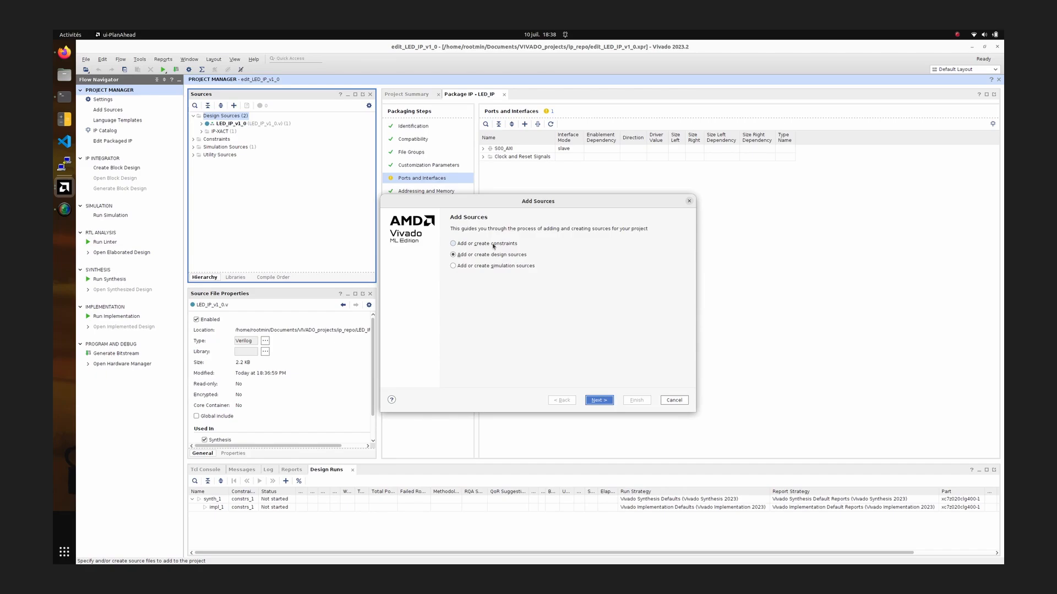
mouse_move(501, 249)
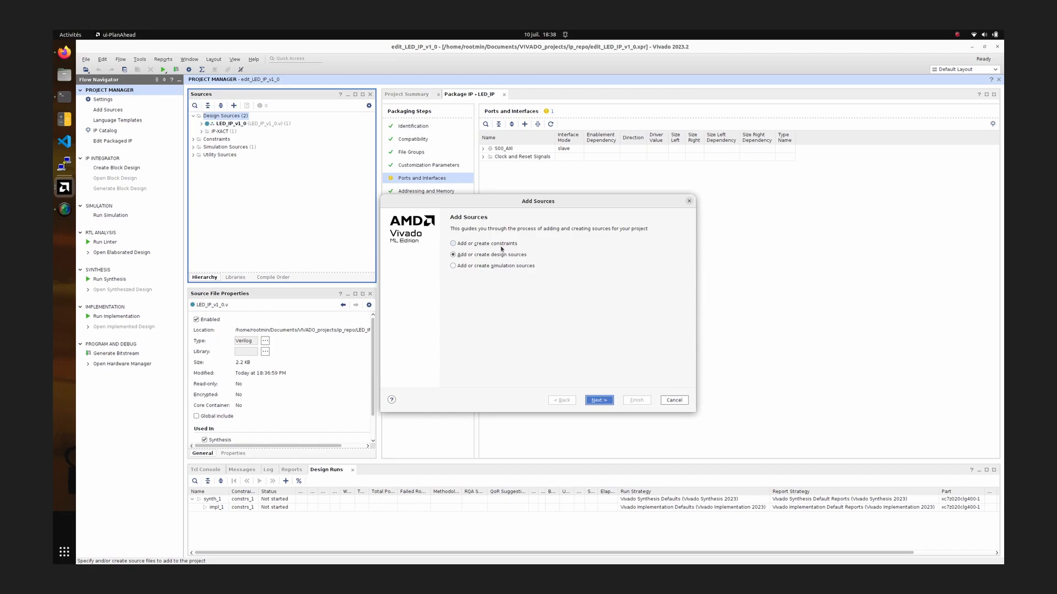
click(597, 399)
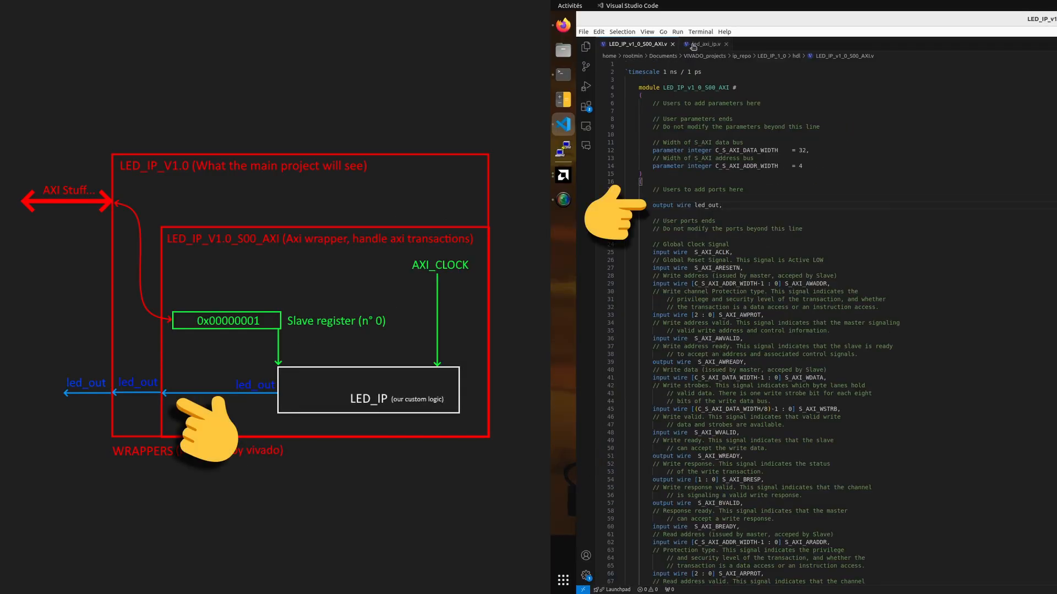
- Add an 'output wire led_out' port to LED_IP_v1_0_S00_AXI.v and save
click(703, 44)
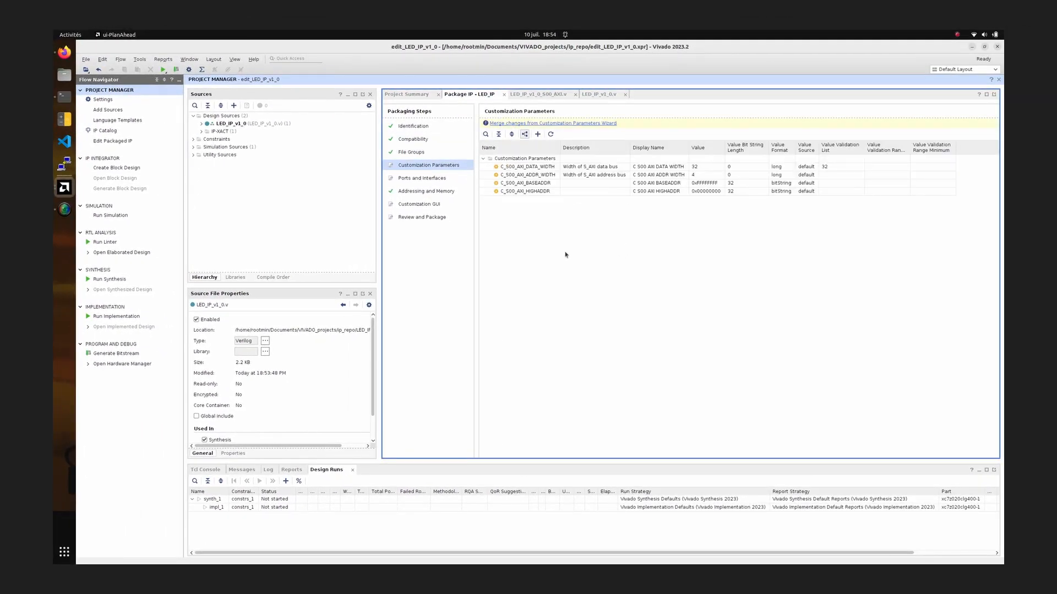
- Give the S00_AXI_CLK interface a FREQ_HZ parameter of 100000000
click(422, 177)
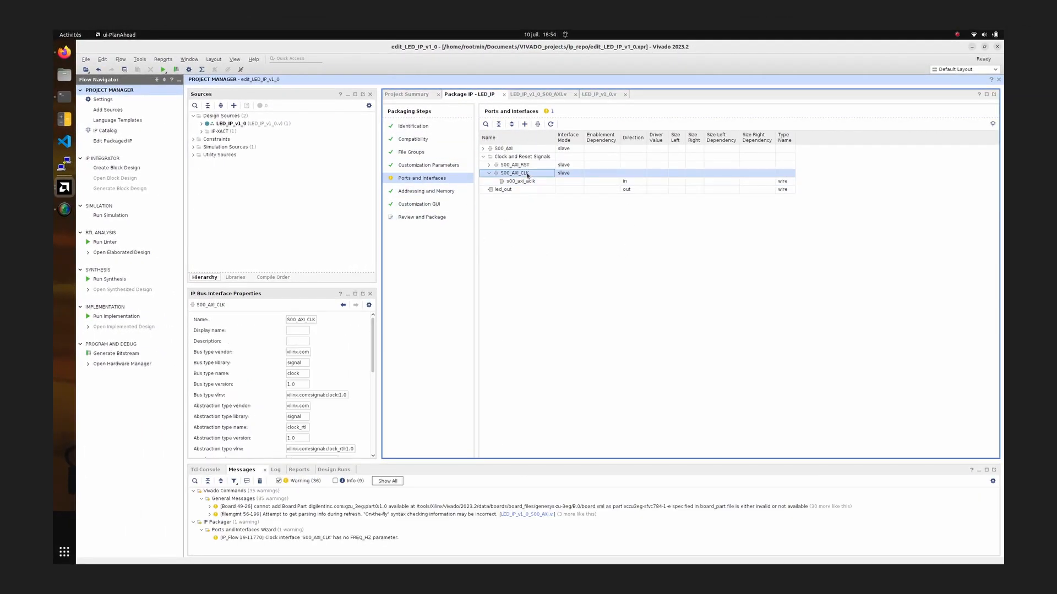
right_click(513, 173)
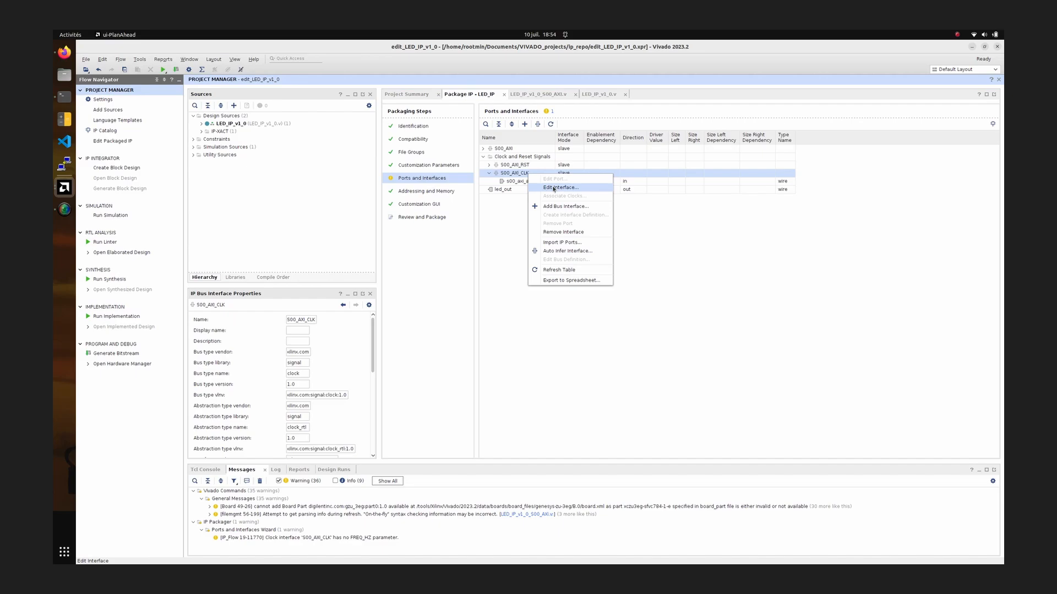
click(561, 187)
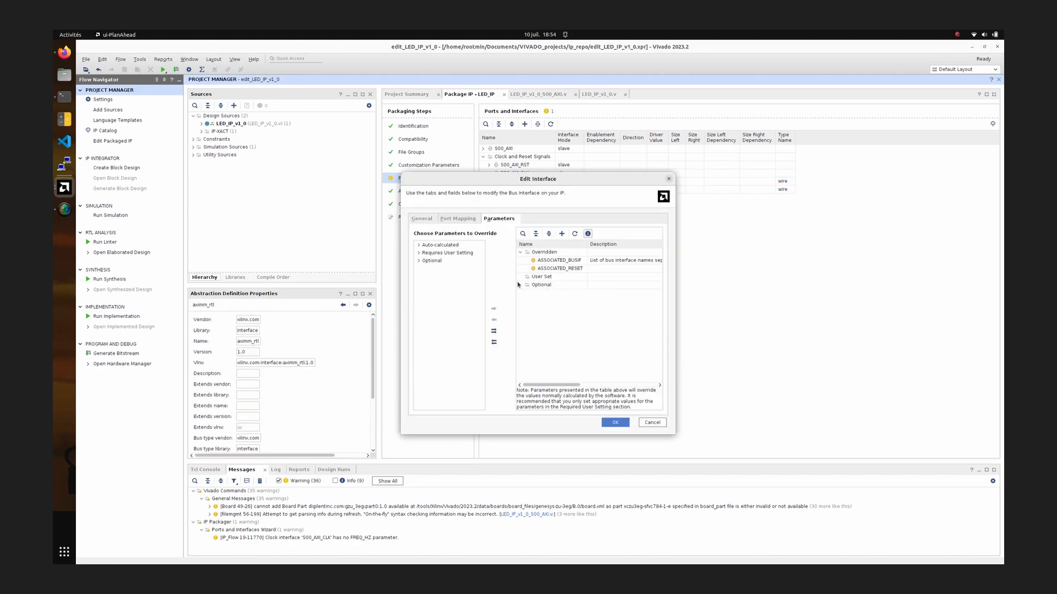
click(541, 285)
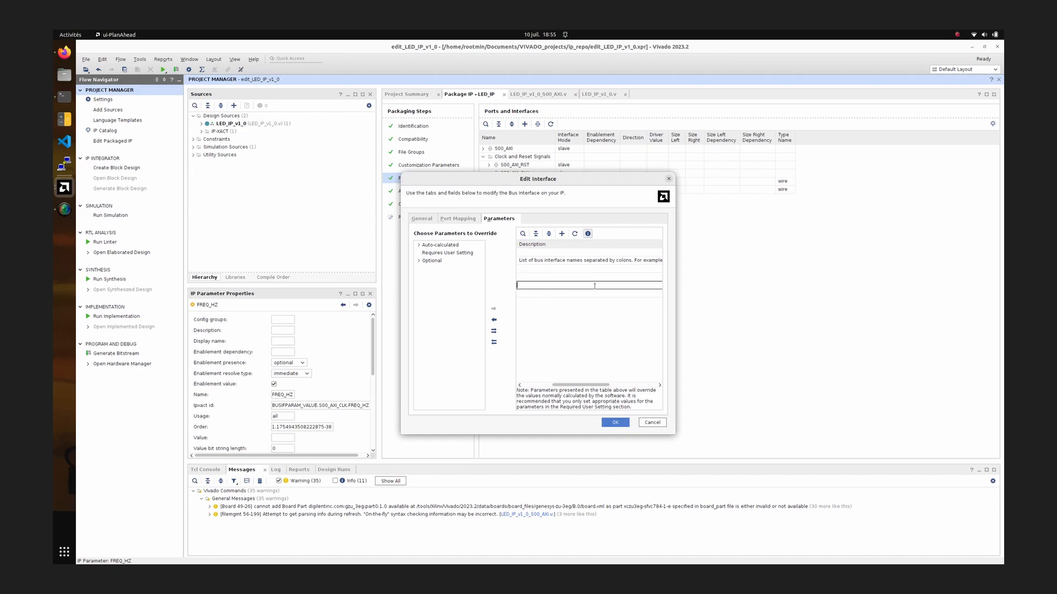
text(100000000)
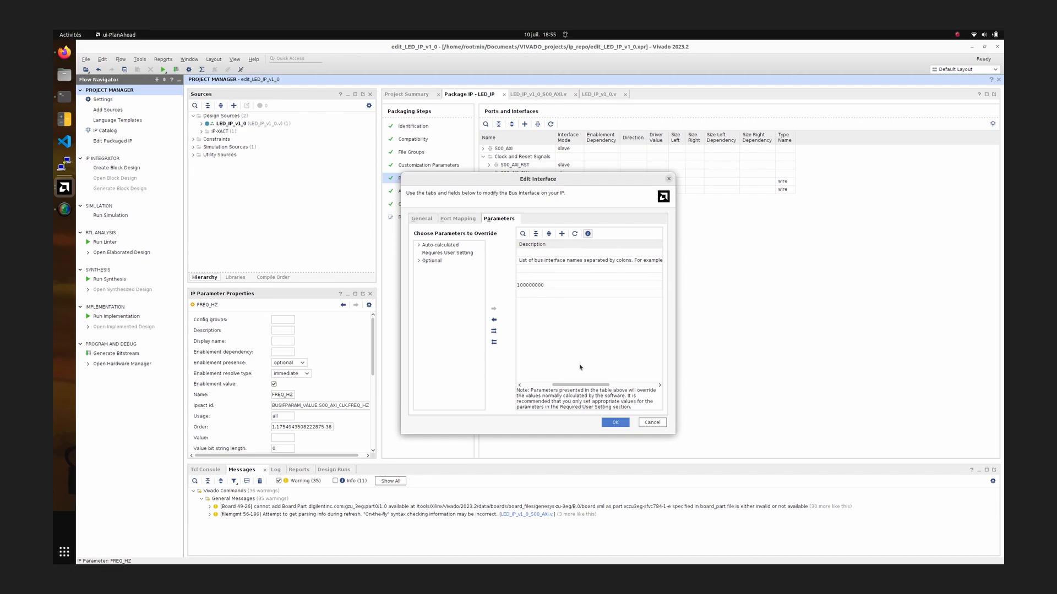
click(614, 422)
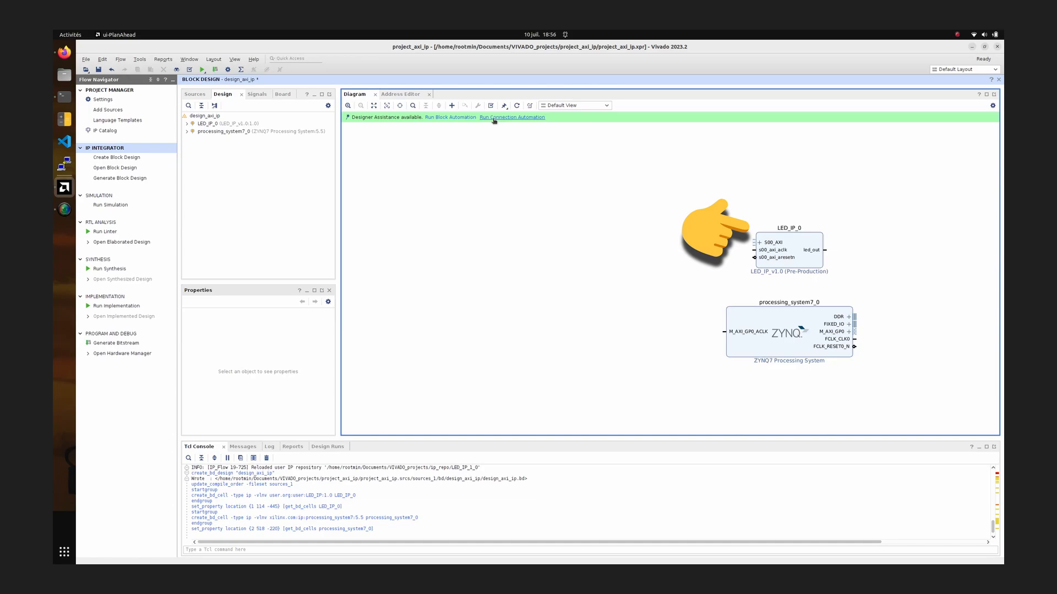
- Run connection automation to wire LED_IP_0 to the Zynq, then inspect the led_out pin
click(511, 117)
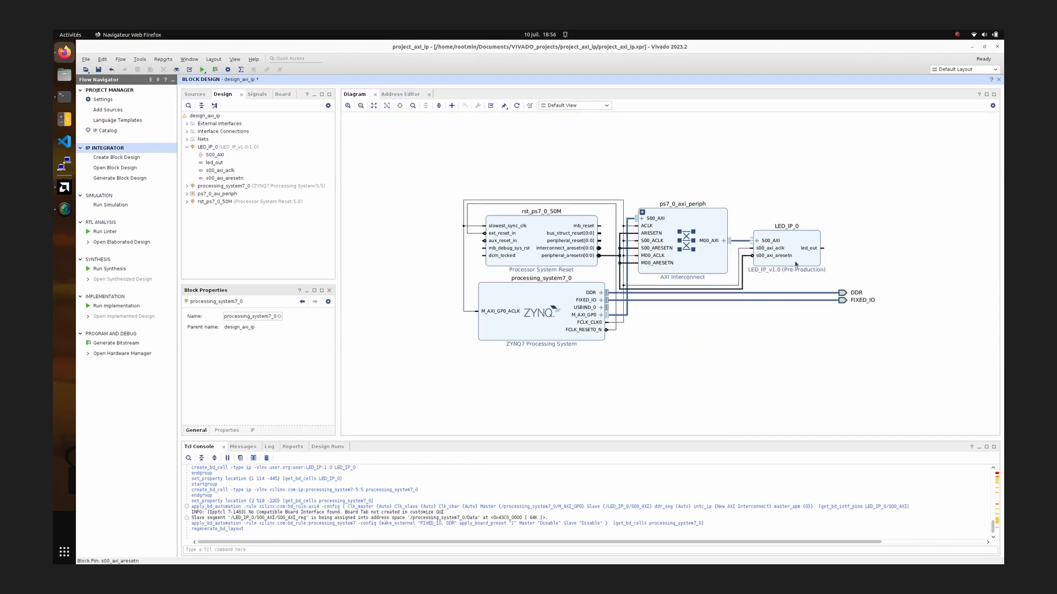
right_click(809, 248)
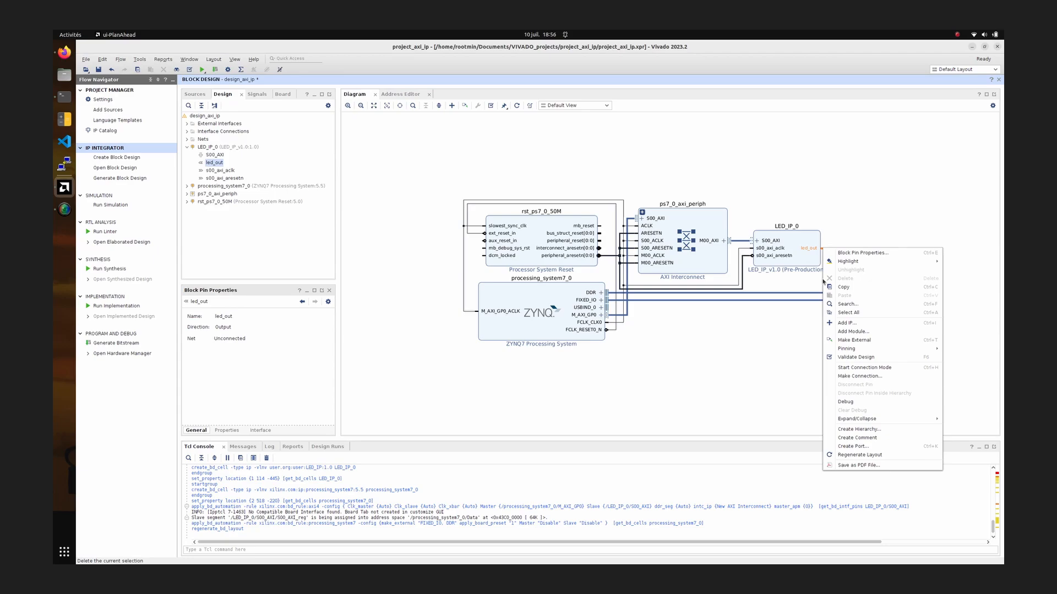